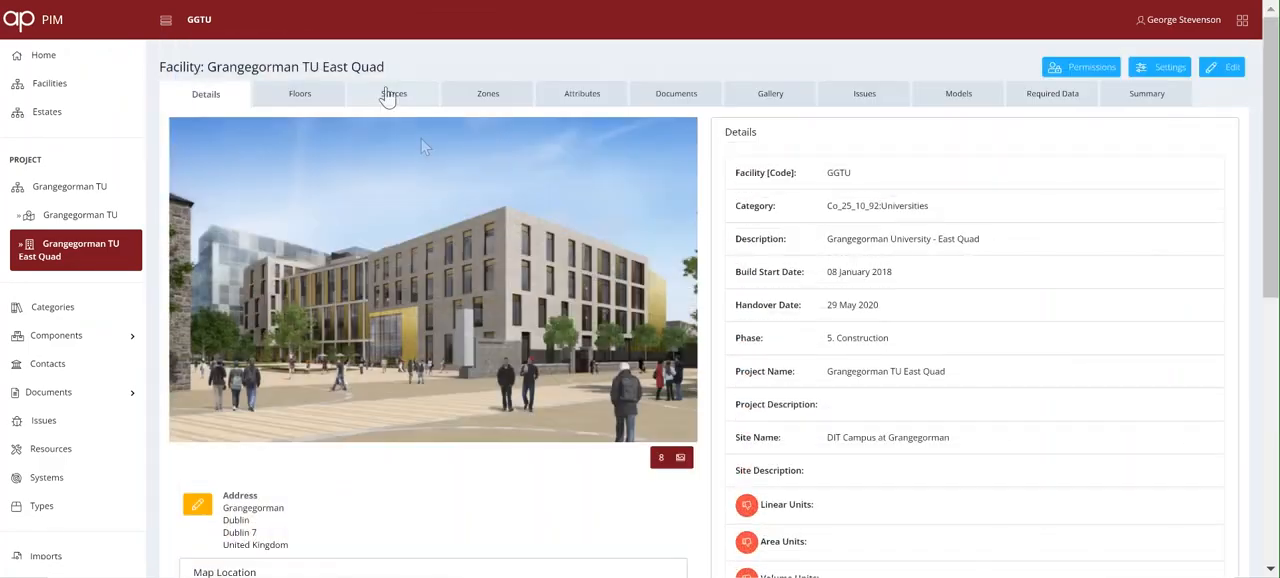
- Filter the Spaces tab by '199' to leave only 03_E-199_Editing Suite
{"action": "left_click", "coordinate": [393, 93]}
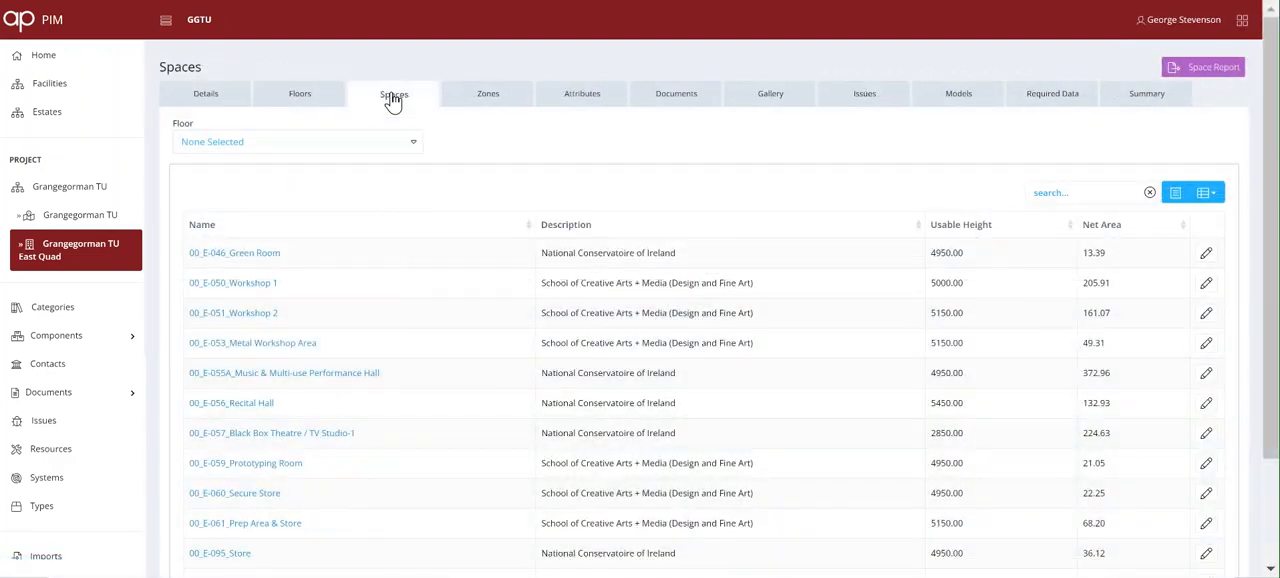
{"action": "left_click", "coordinate": [1080, 192]}
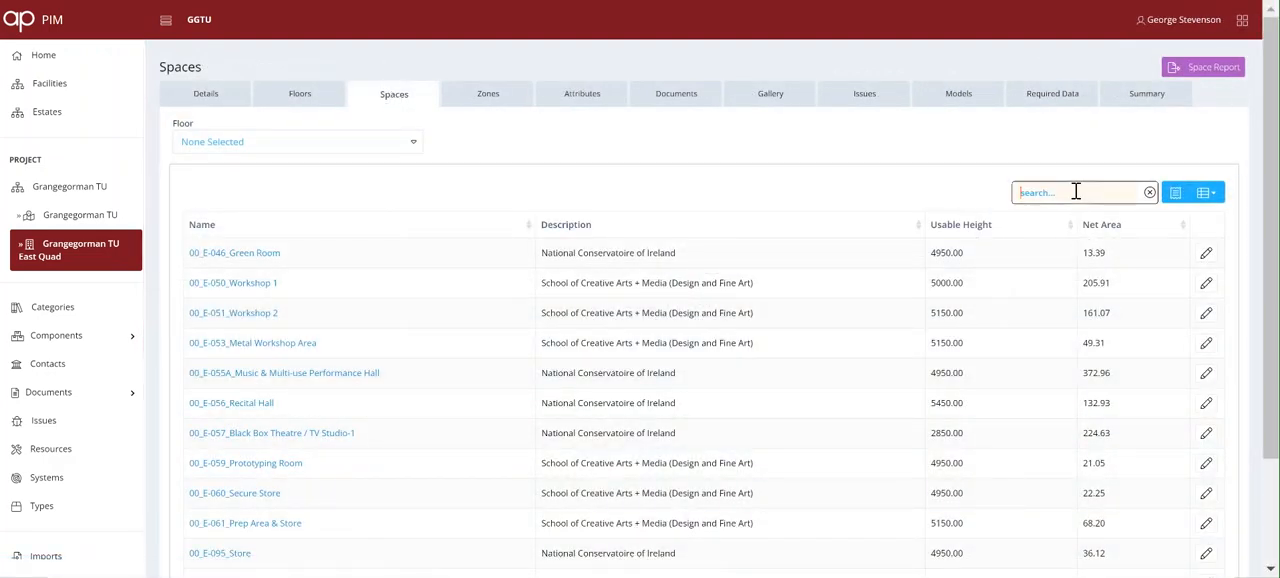
{"action": "type", "text": "199"}
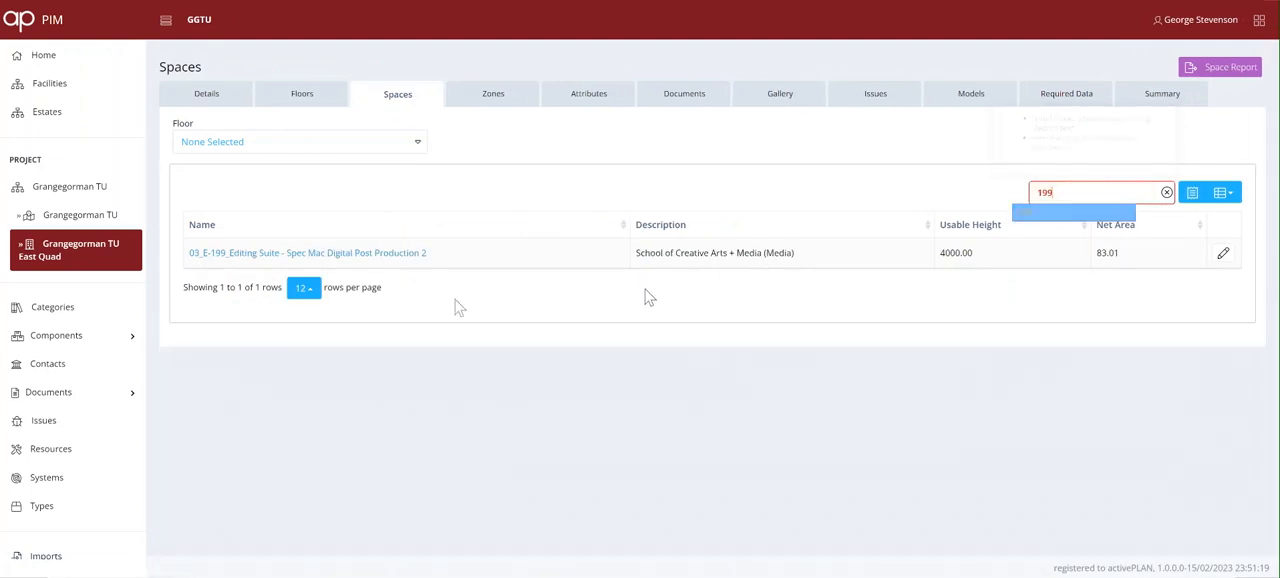
- Open the E-199 space record and show its room on the LEVEL 03 floor plan
{"action": "left_click", "coordinate": [307, 252]}
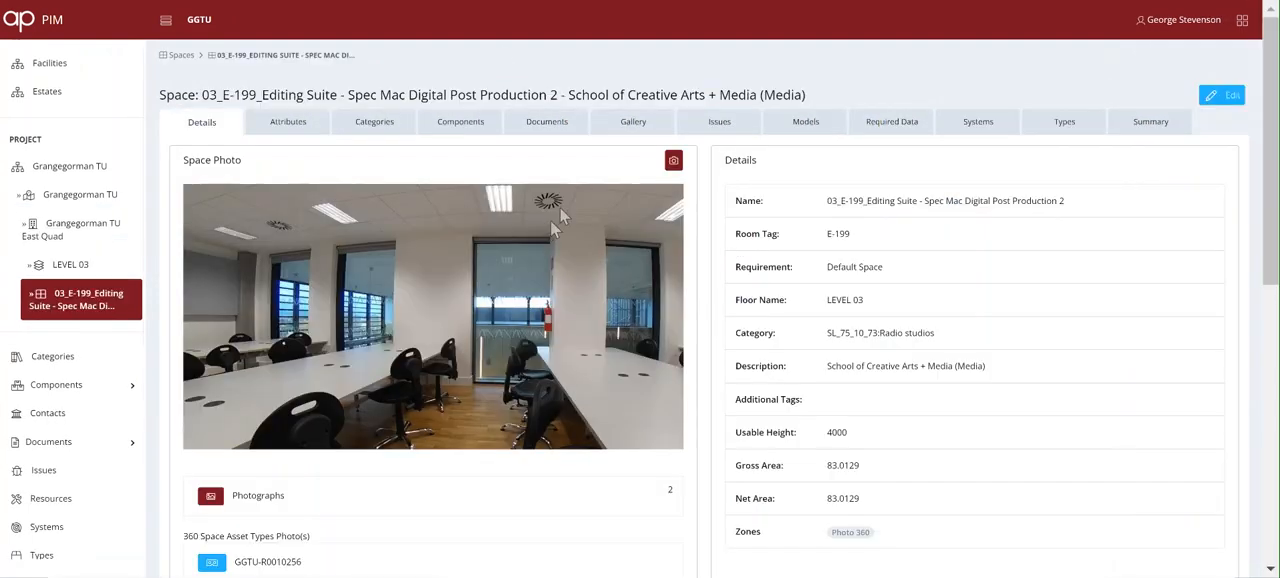
{"action": "scroll", "scroll_direction": "down", "scroll_amount": 3}
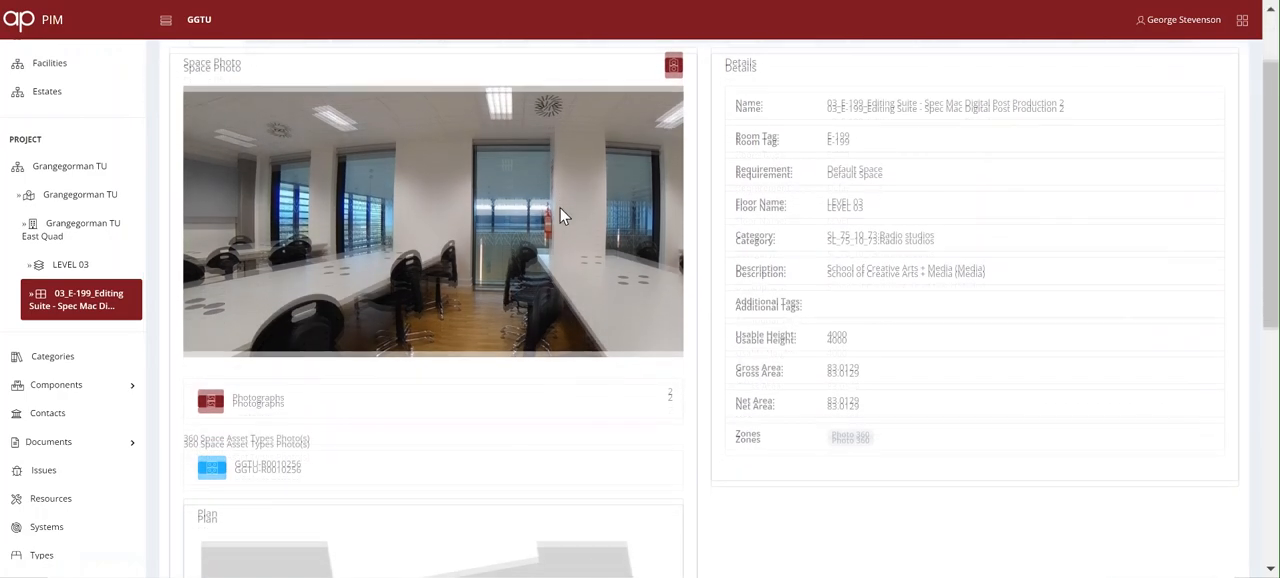
{"action": "scroll", "scroll_direction": "down", "scroll_amount": 3}
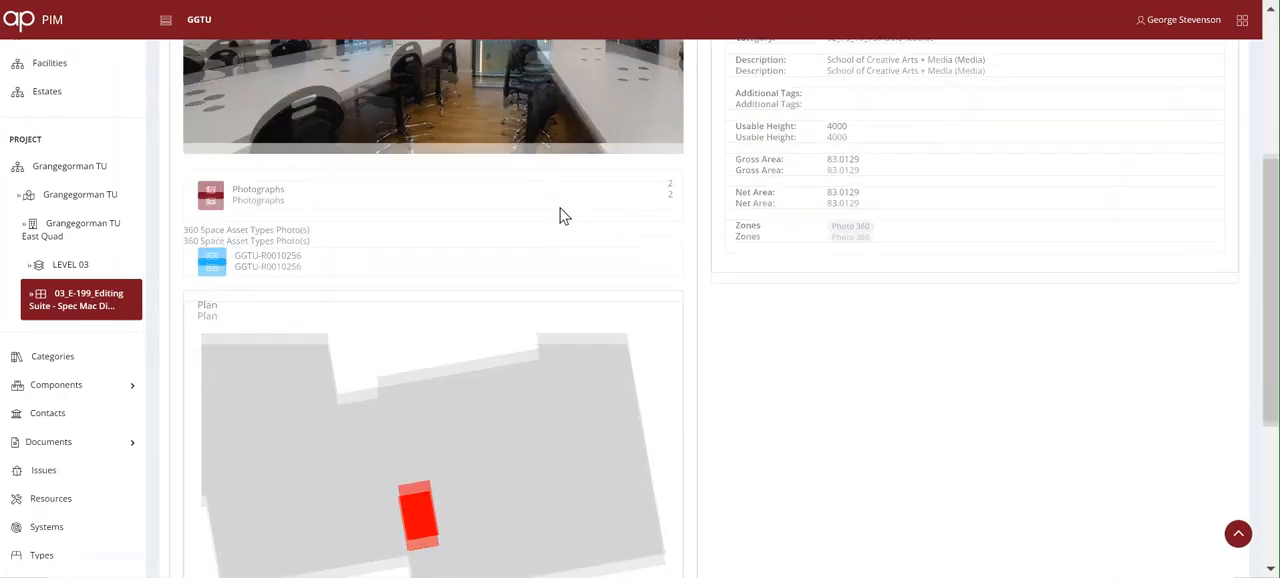
{"action": "scroll", "scroll_direction": "down", "scroll_amount": 3}
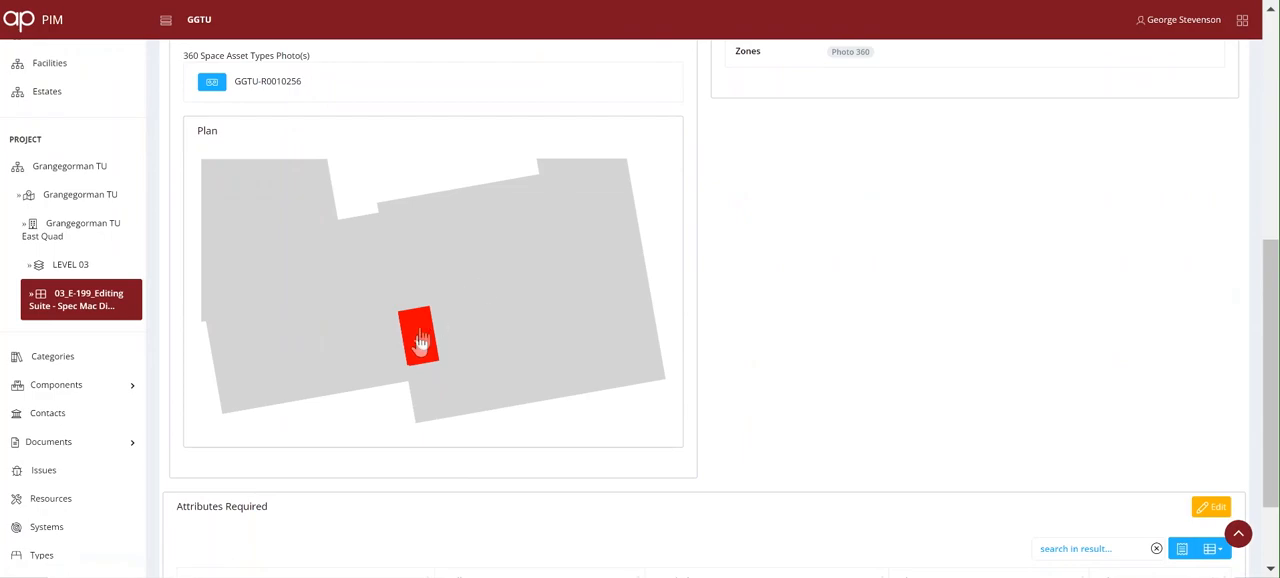
{"action": "left_click", "coordinate": [419, 337]}
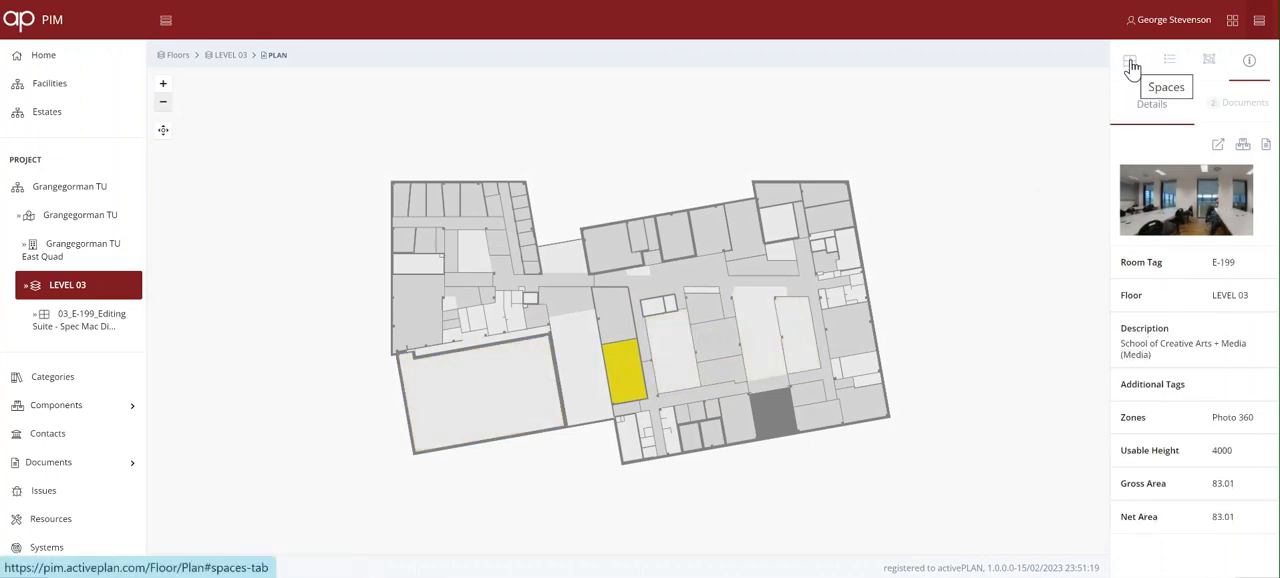
{"action": "left_click", "coordinate": [1129, 60]}
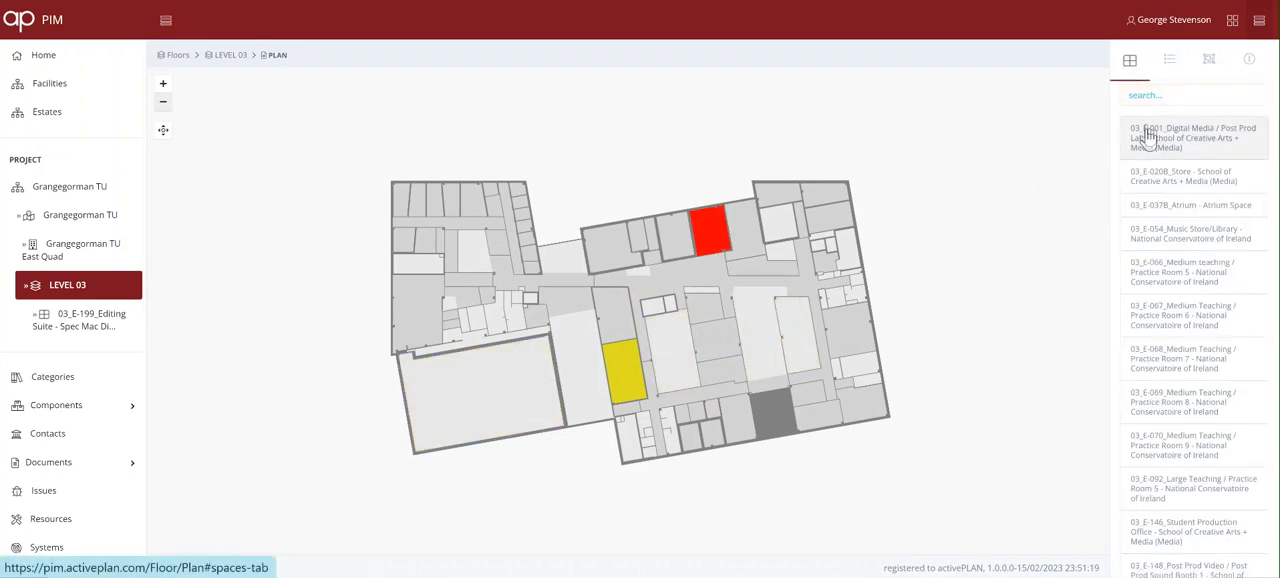
{"action": "left_click", "coordinate": [1192, 137]}
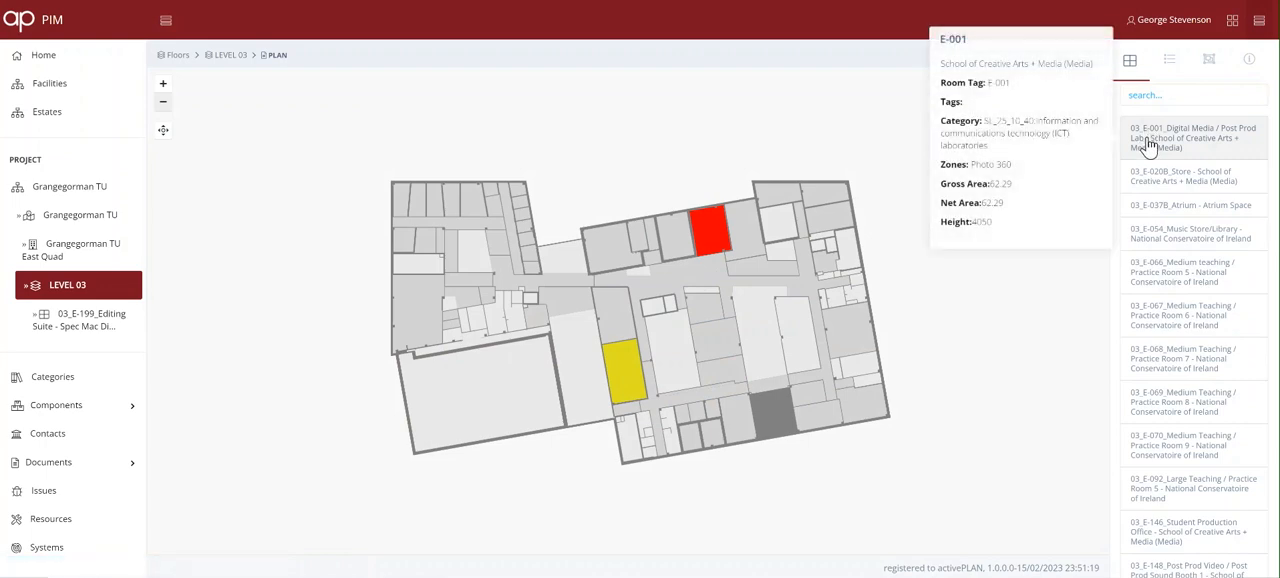
{"action": "left_click", "coordinate": [1193, 176]}
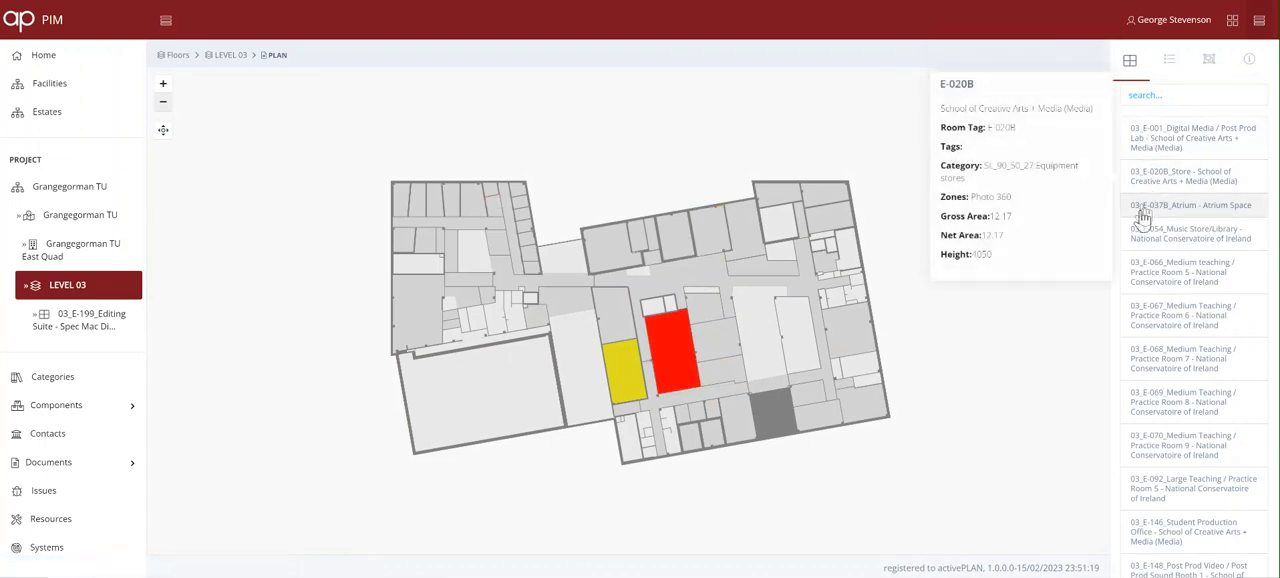
{"action": "left_click", "coordinate": [1190, 235]}
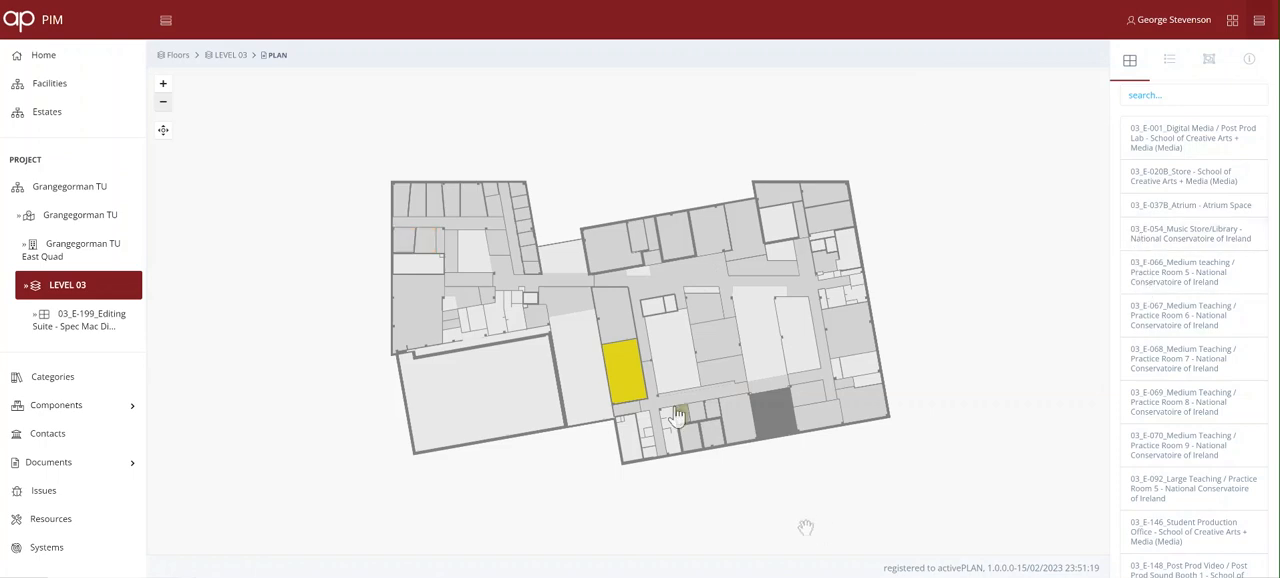
{"action": "mouse_move", "coordinate": [630, 383]}
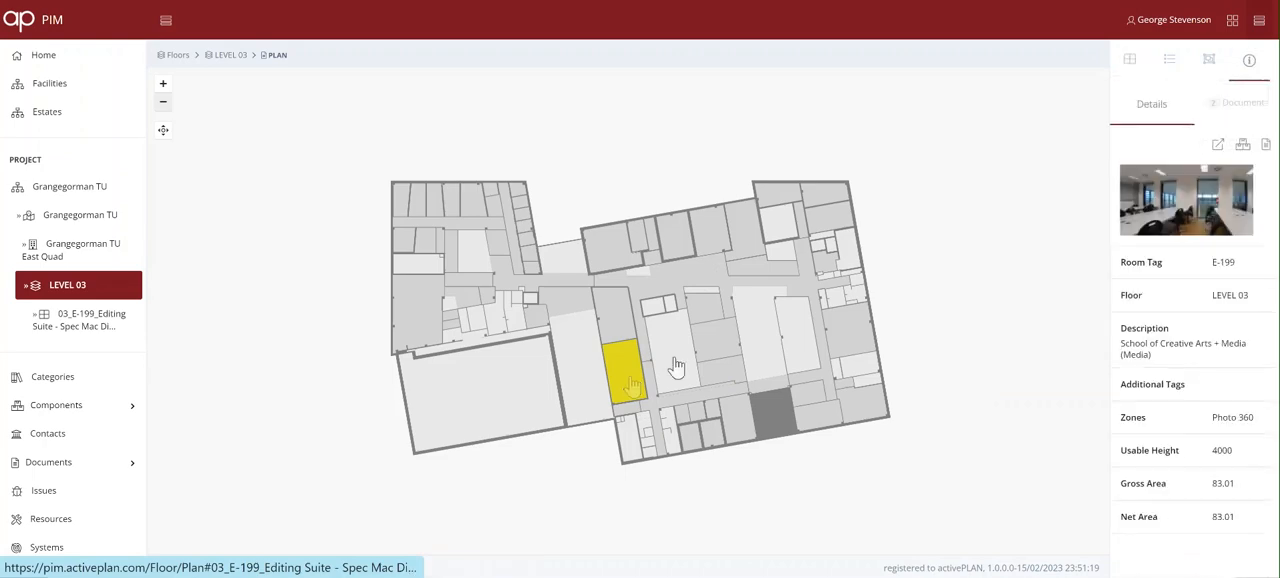
{"action": "left_click", "coordinate": [1219, 144]}
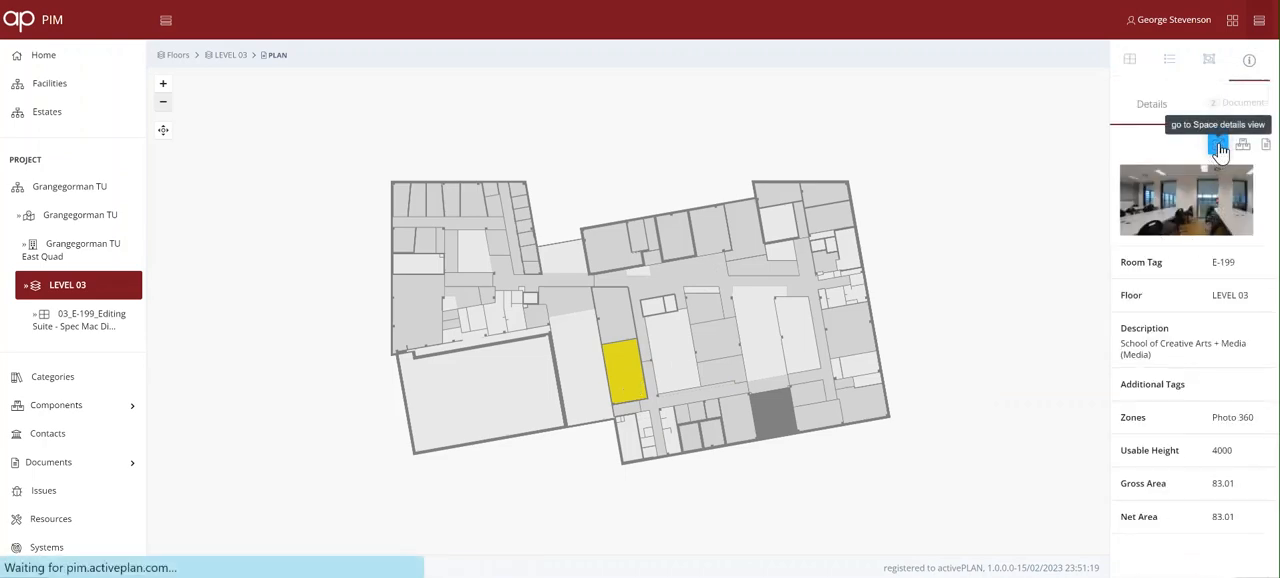
- Open E-199's Space details view and browse its asset types and details
{"action": "left_click", "coordinate": [1219, 144]}
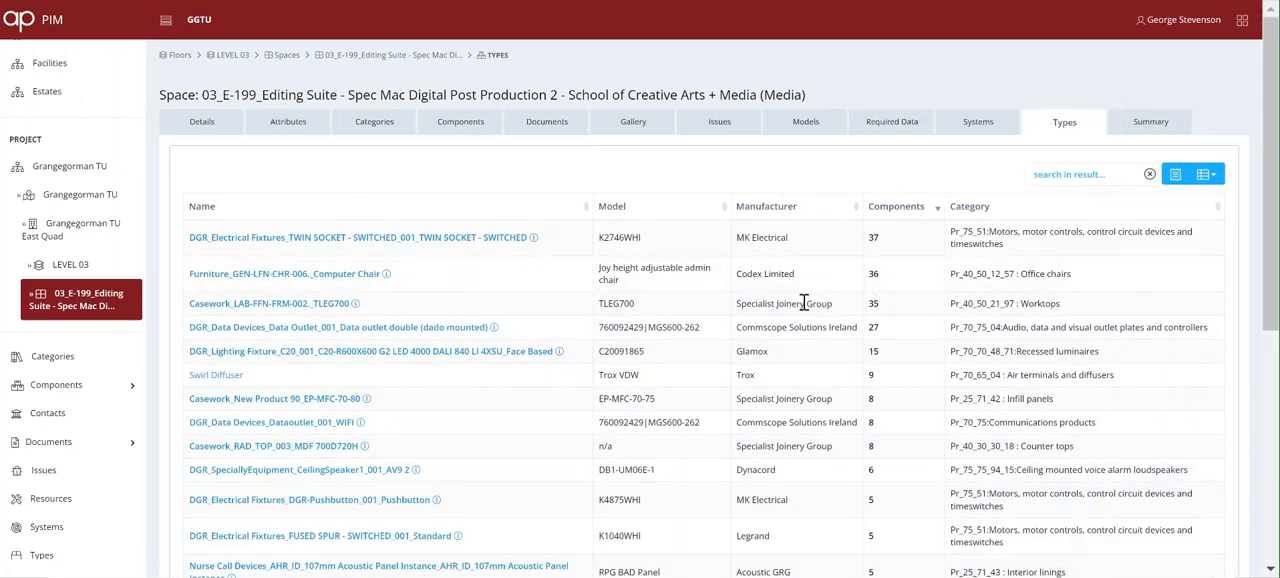
{"action": "scroll", "scroll_direction": "down", "scroll_amount": 3}
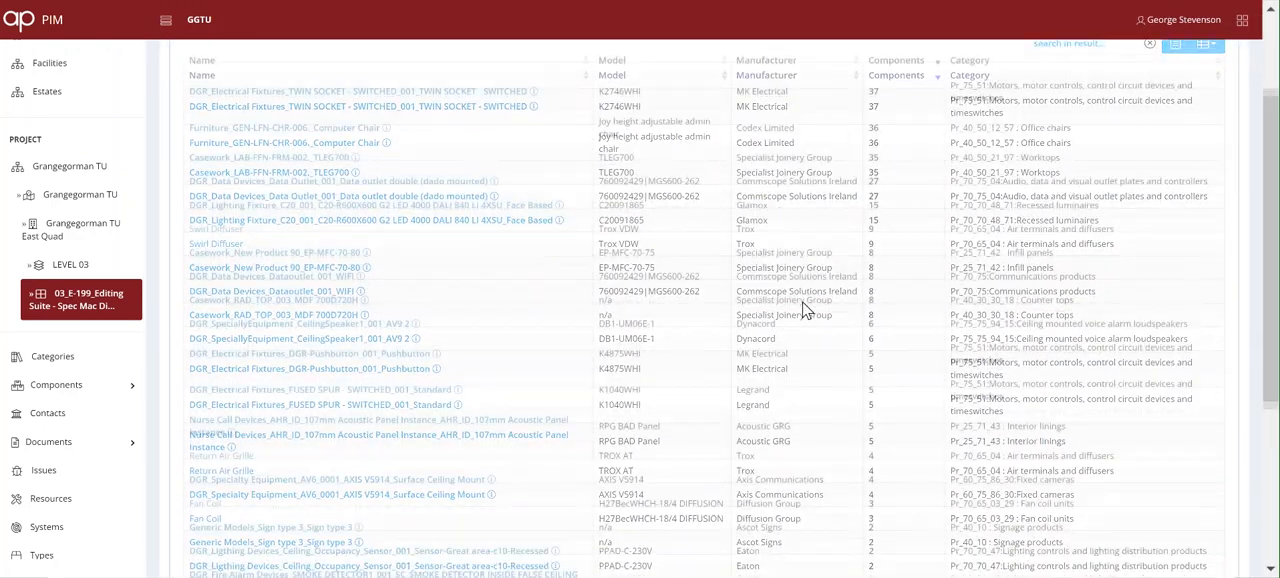
{"action": "scroll", "scroll_direction": "down", "scroll_amount": 3}
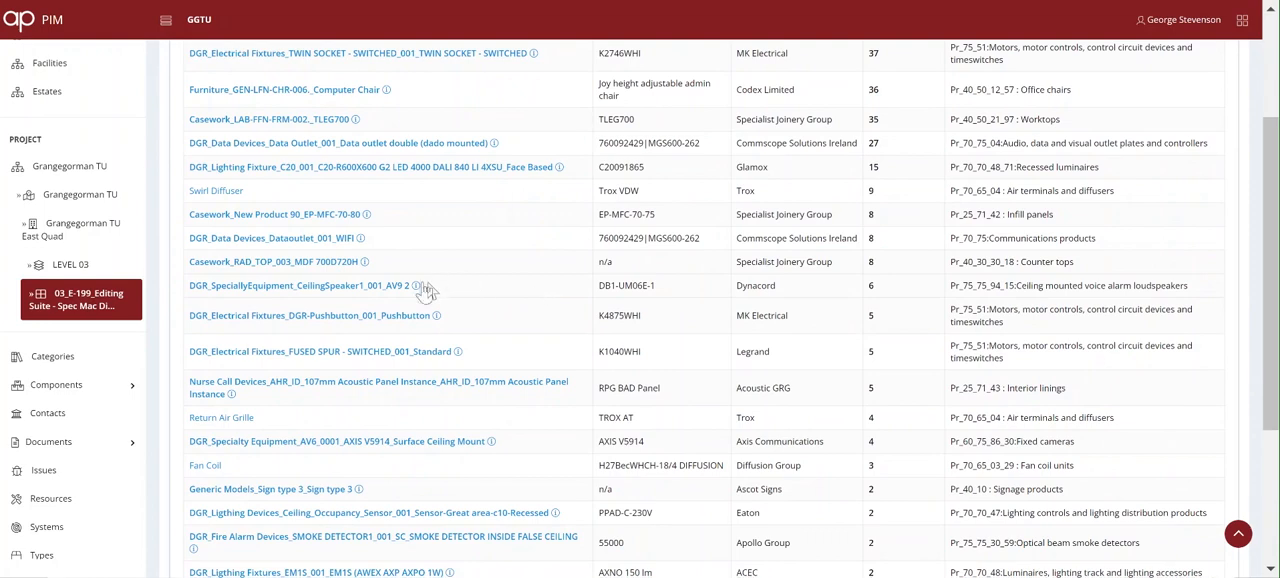
{"action": "mouse_move", "coordinate": [416, 285]}
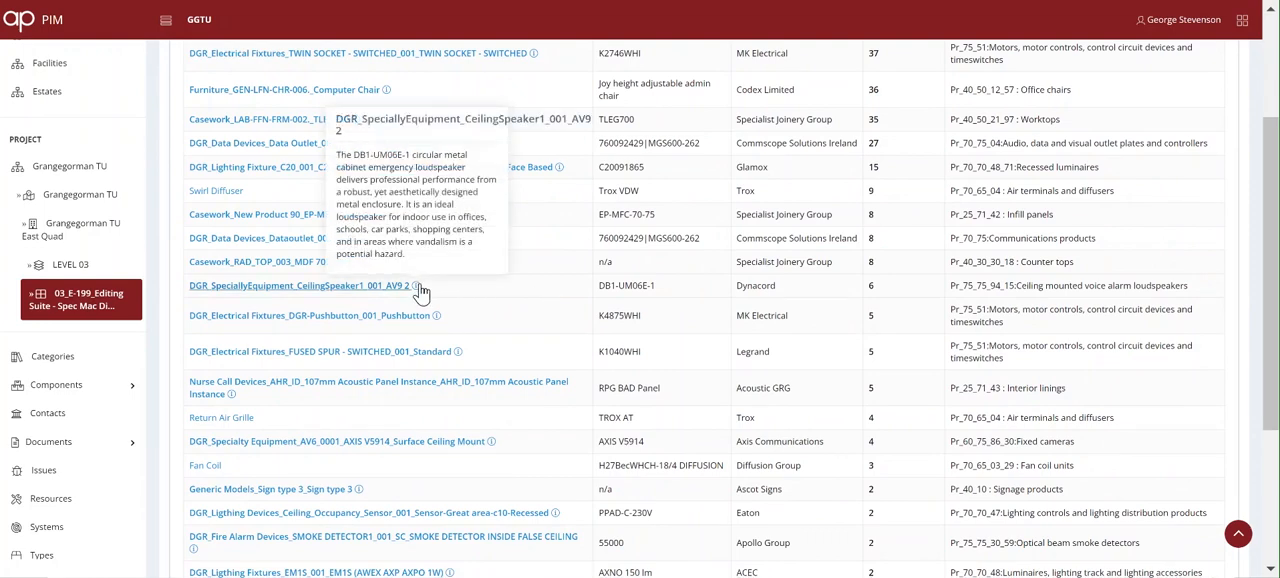
{"action": "mouse_move", "coordinate": [458, 355]}
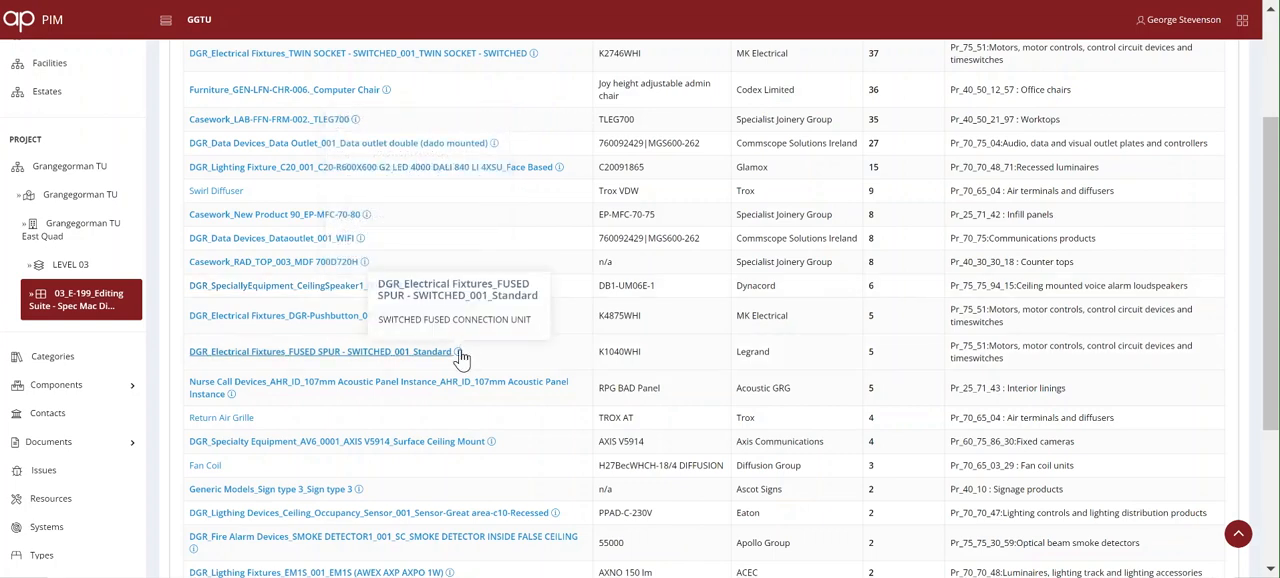
{"action": "mouse_move", "coordinate": [457, 360]}
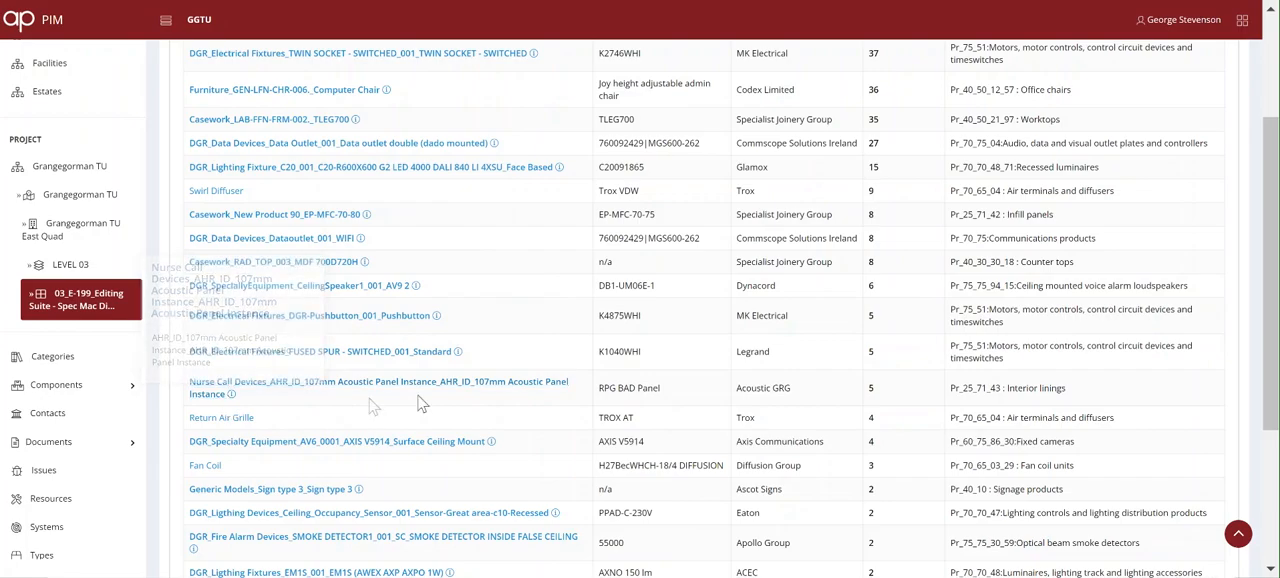
{"action": "scroll", "scroll_direction": "down", "scroll_amount": 3}
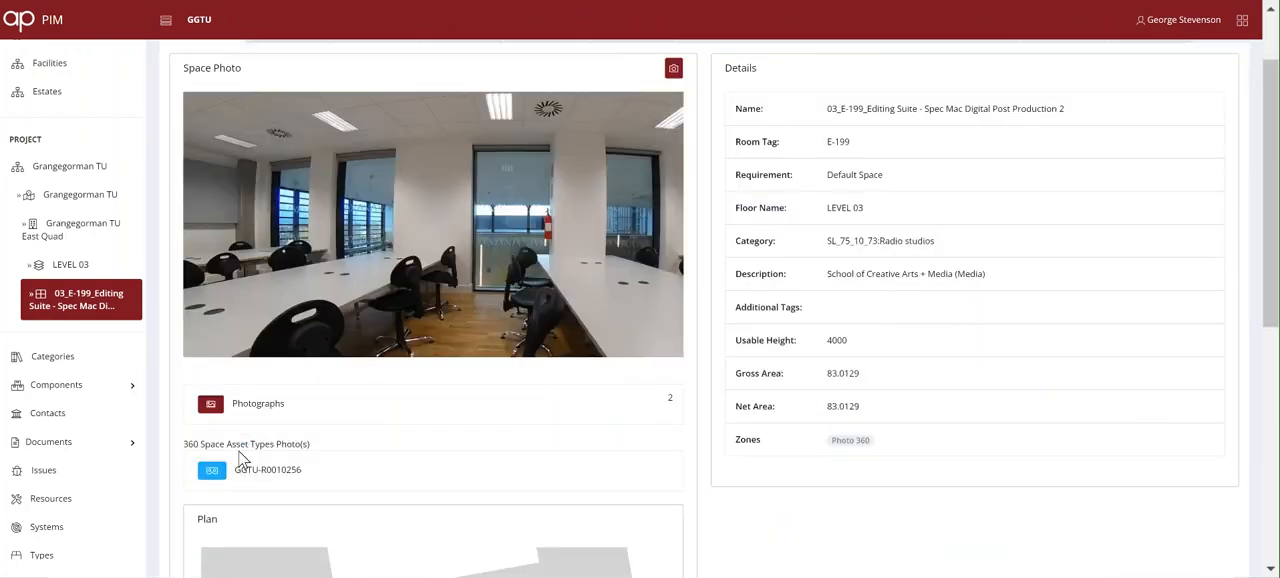
{"action": "left_click", "coordinate": [211, 470]}
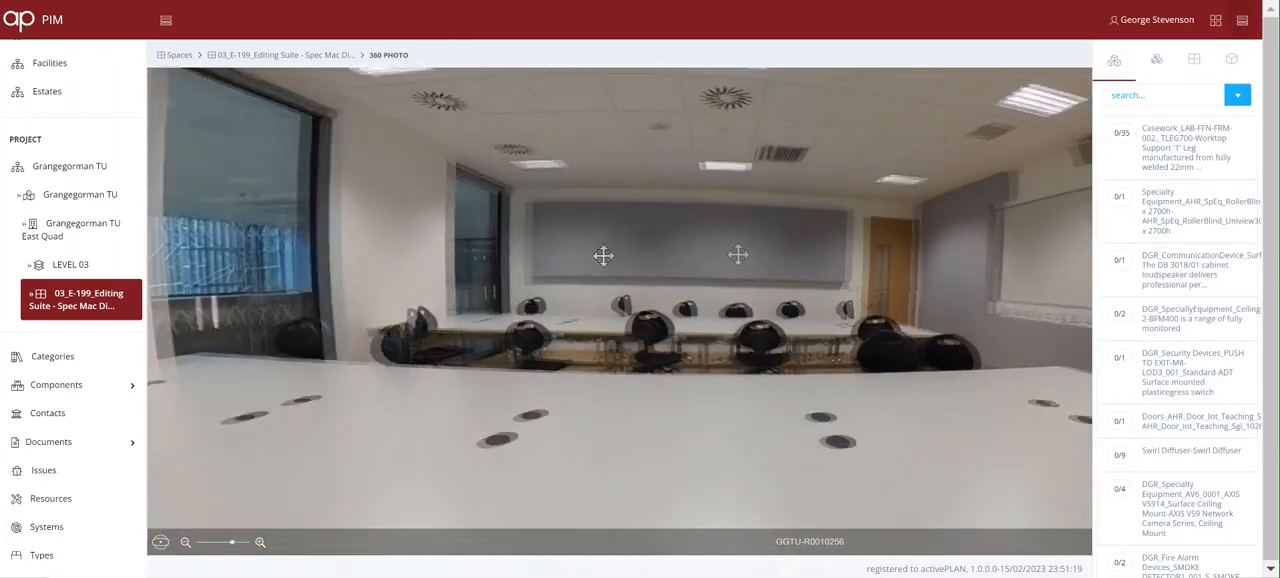
{"action": "left_click_drag", "start_coordinate": [738, 255], "coordinate": [467, 263]}
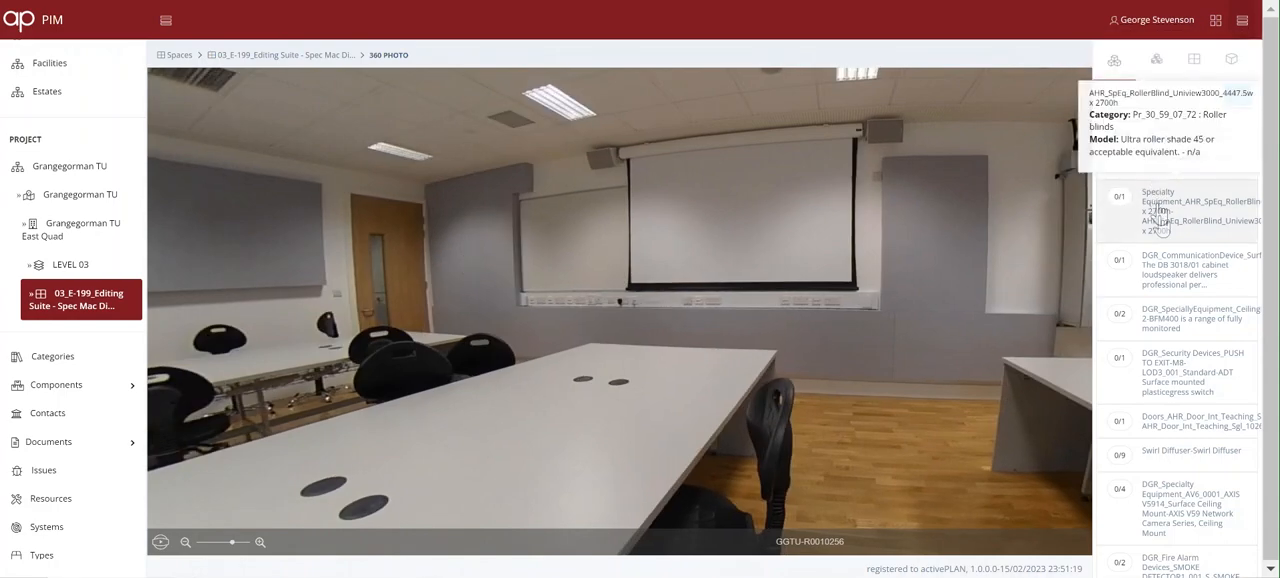
{"action": "left_click", "coordinate": [1160, 95]}
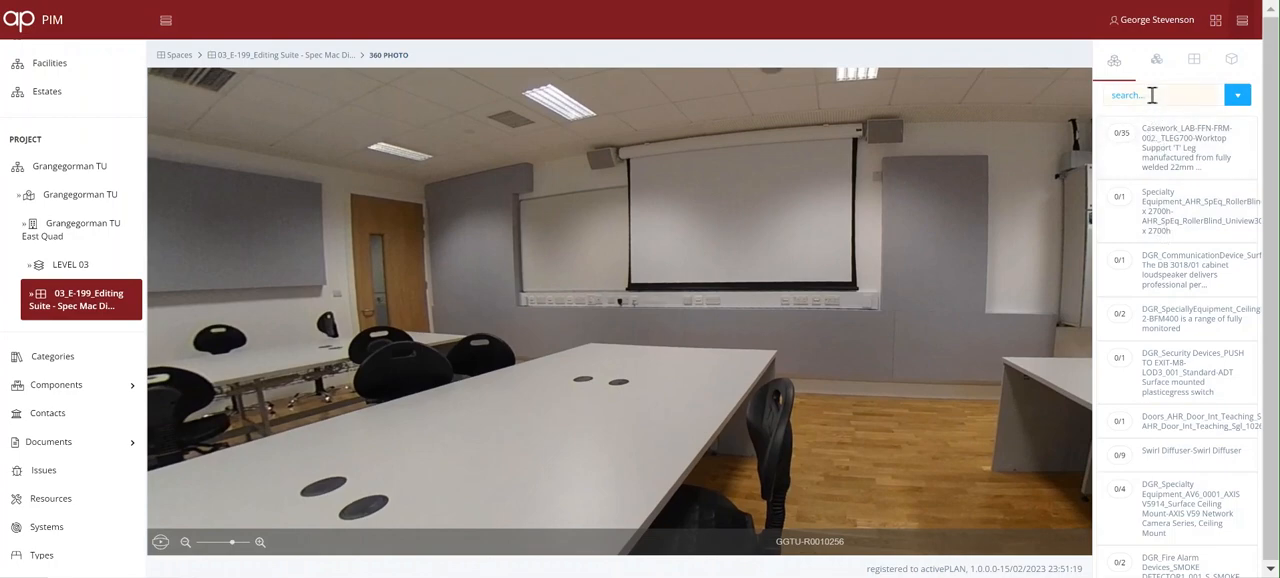
- Search assets for 'speaker' and view the CH-42TN ceiling loudspeaker details
{"action": "left_click", "coordinate": [1160, 94]}
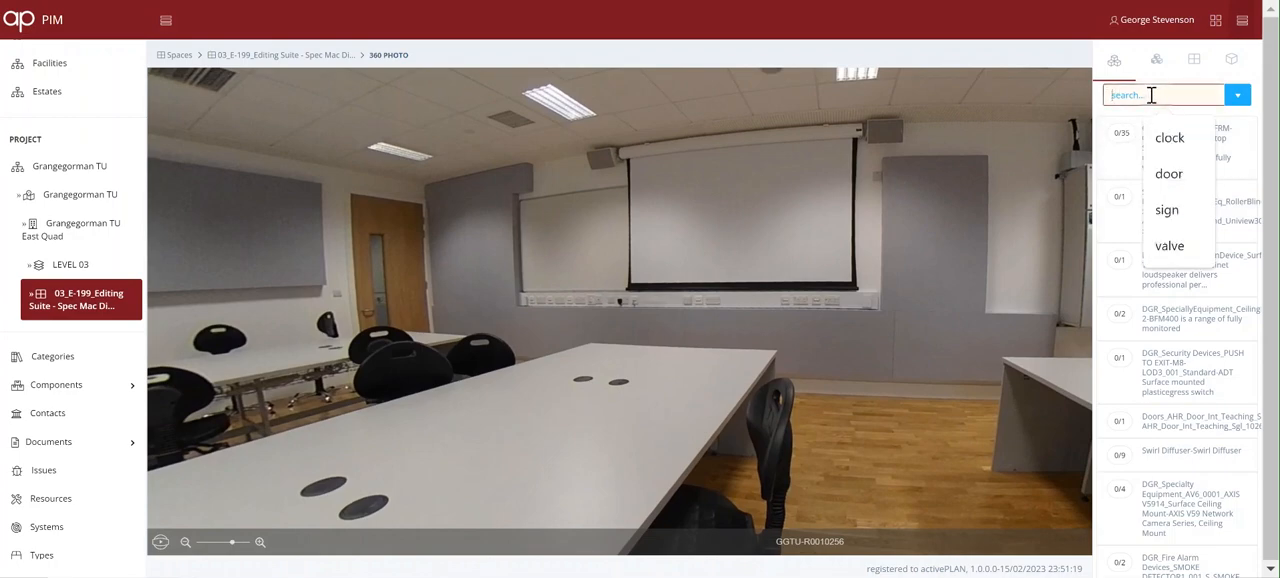
{"action": "type", "text": "speaker"}
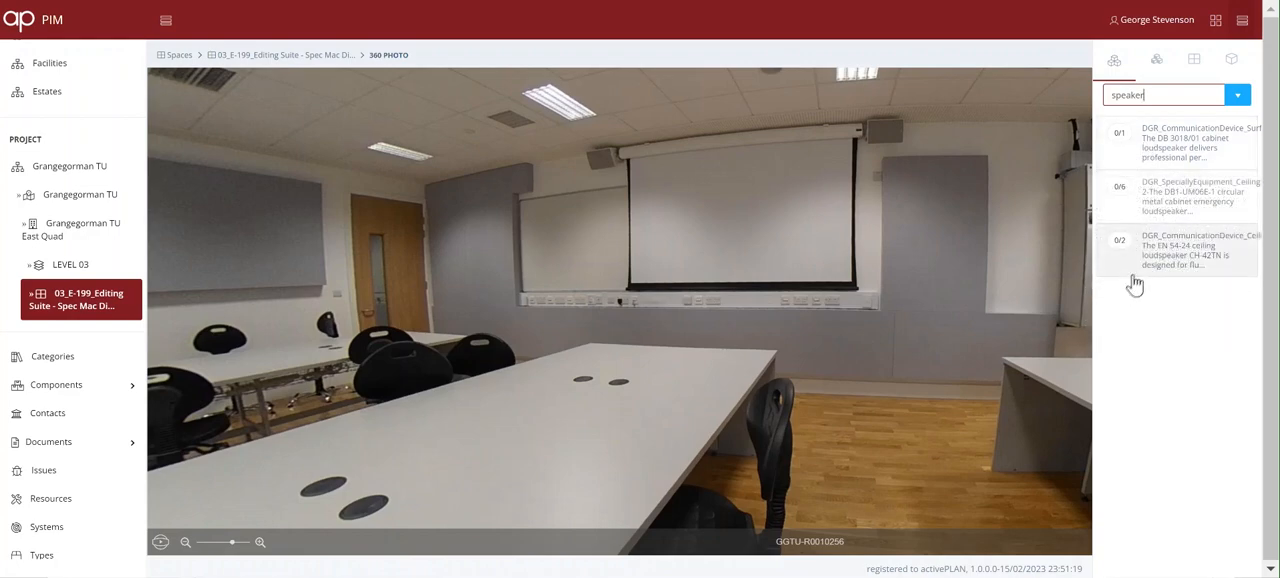
{"action": "left_click", "coordinate": [1185, 250]}
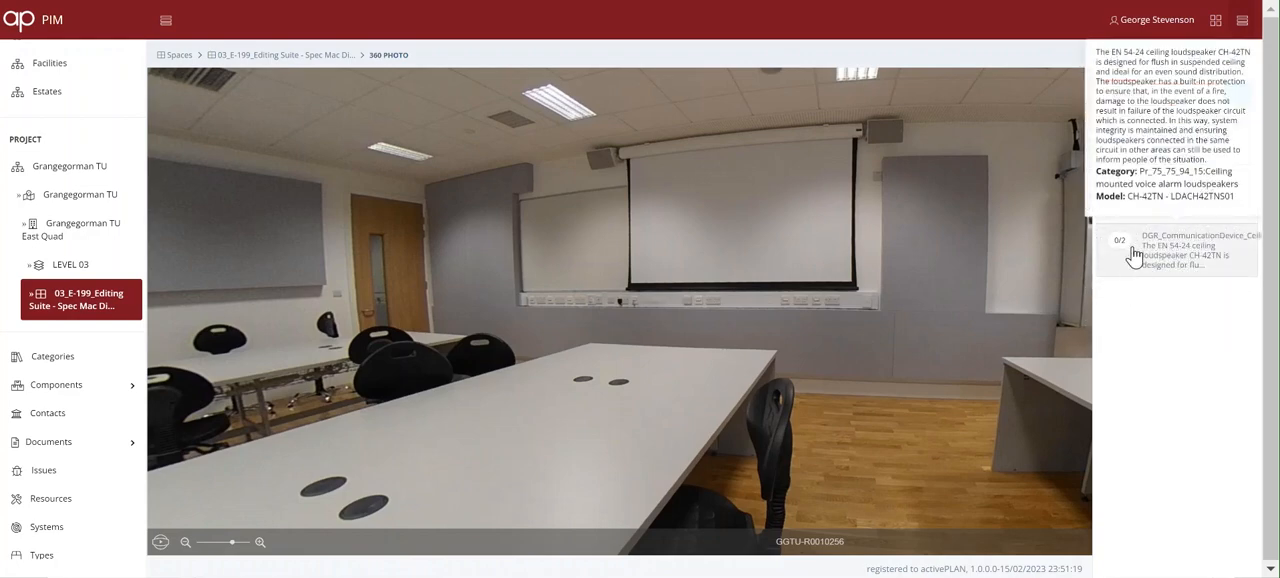